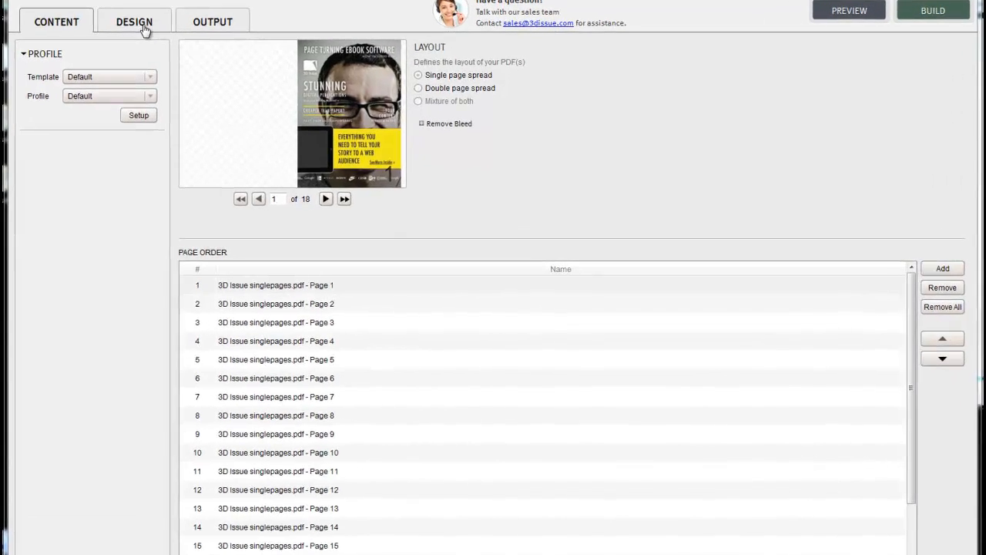
Step: Switch to the Design view and expand the Interactive tools
left_click(134, 21)
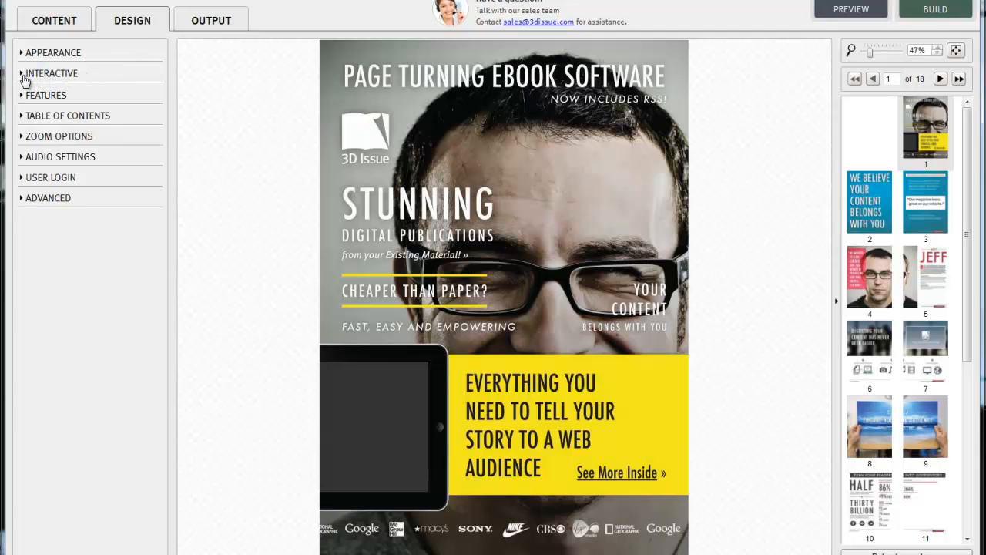
left_click(50, 72)
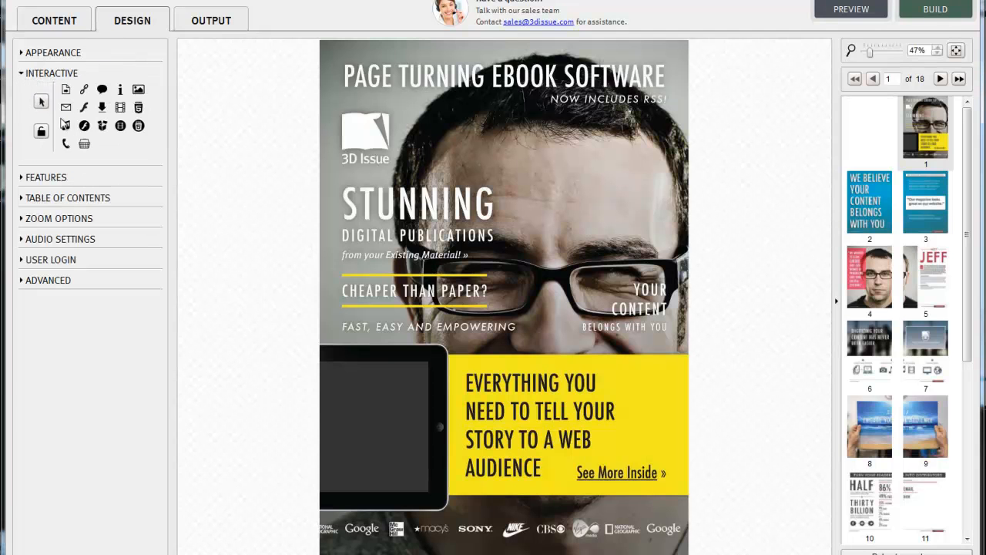
mouse_move(120, 126)
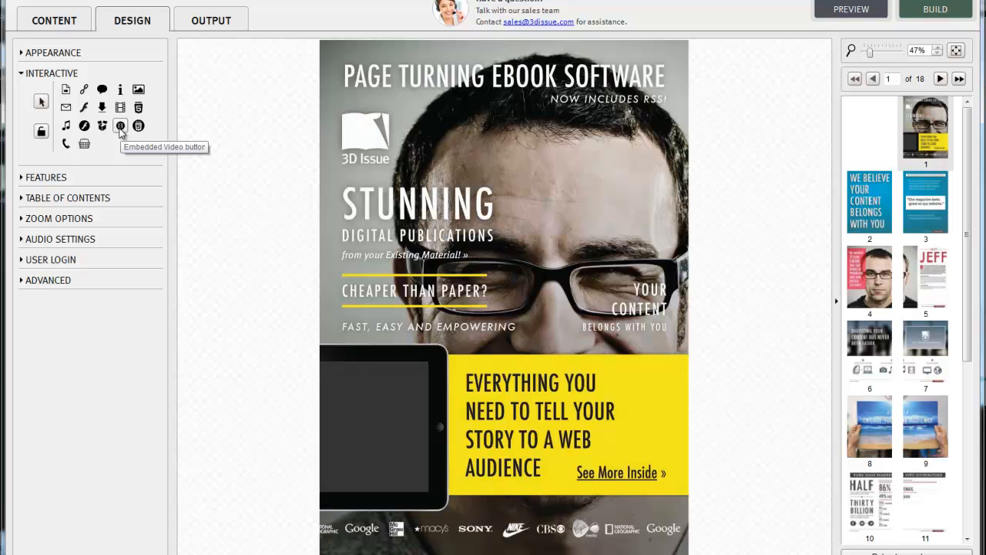
mouse_move(470, 114)
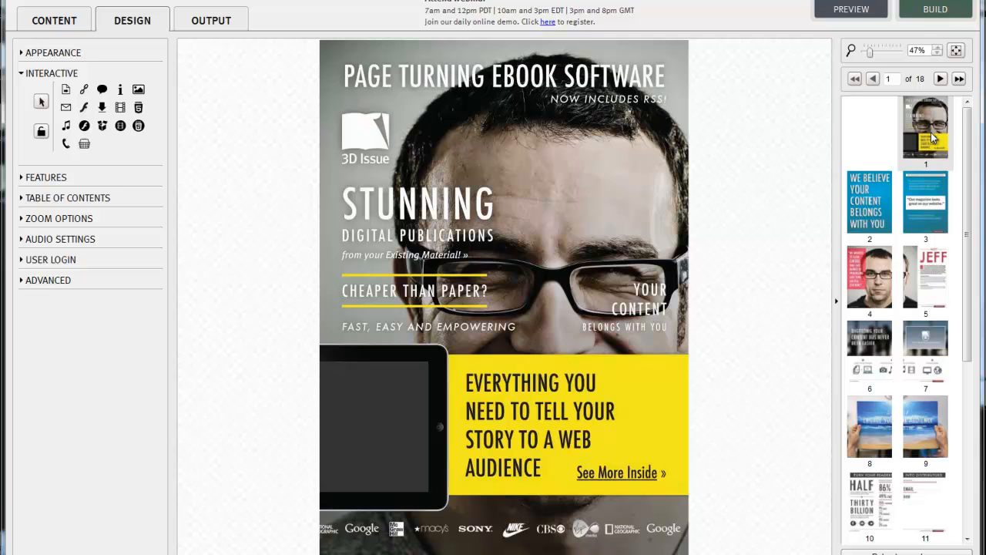
mouse_move(913, 131)
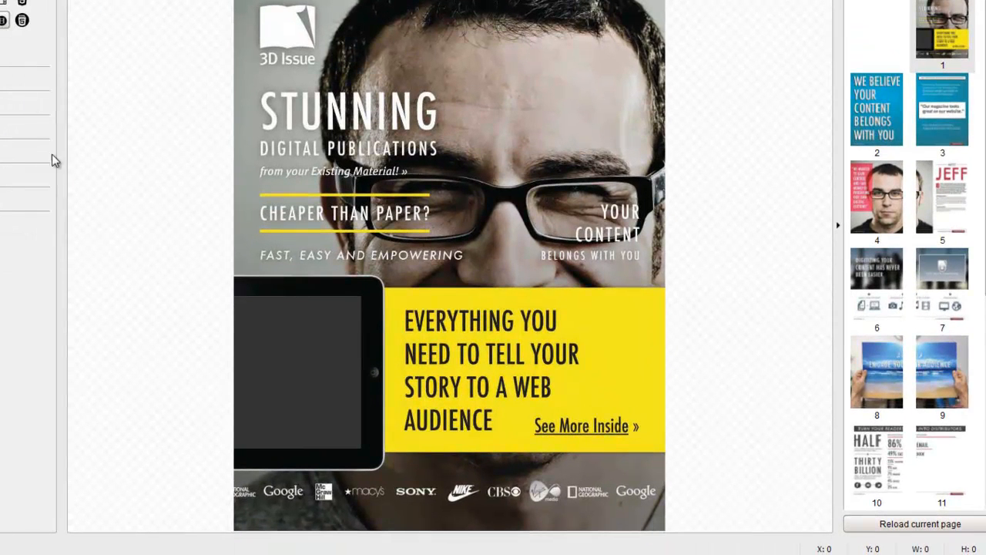
mouse_move(361, 296)
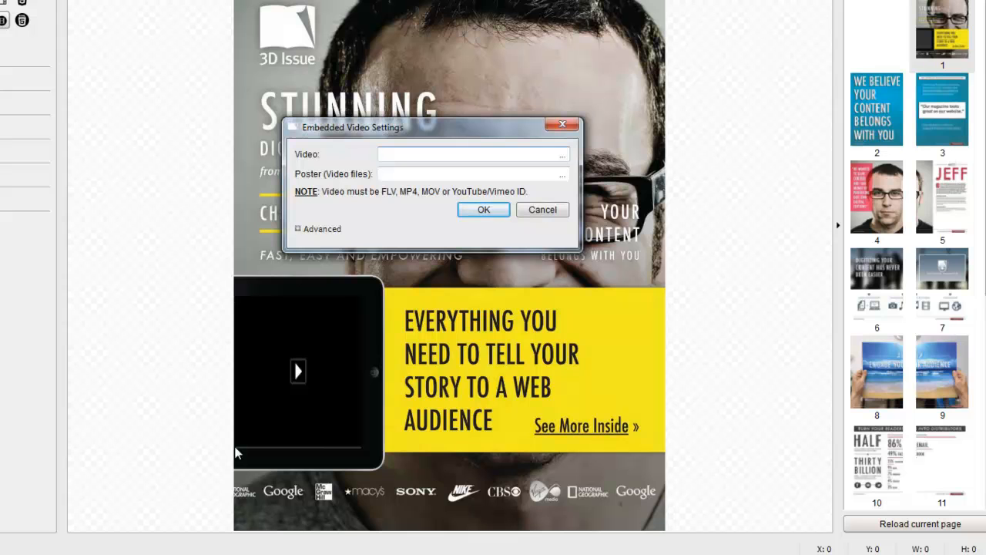
Step: Embed frontcovervideo.mp4 as a video over page 1's tablet, copying the media file
left_click(470, 154)
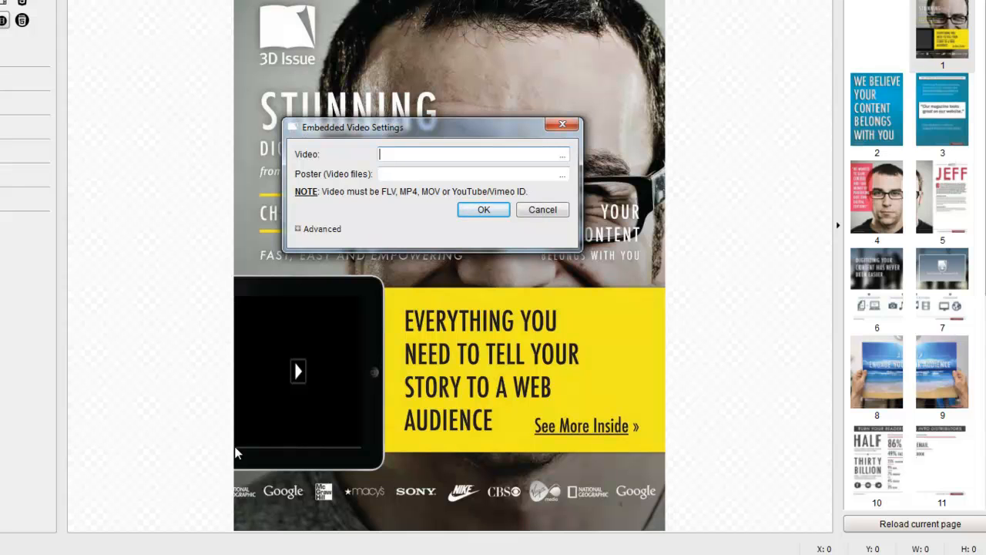
mouse_move(270, 430)
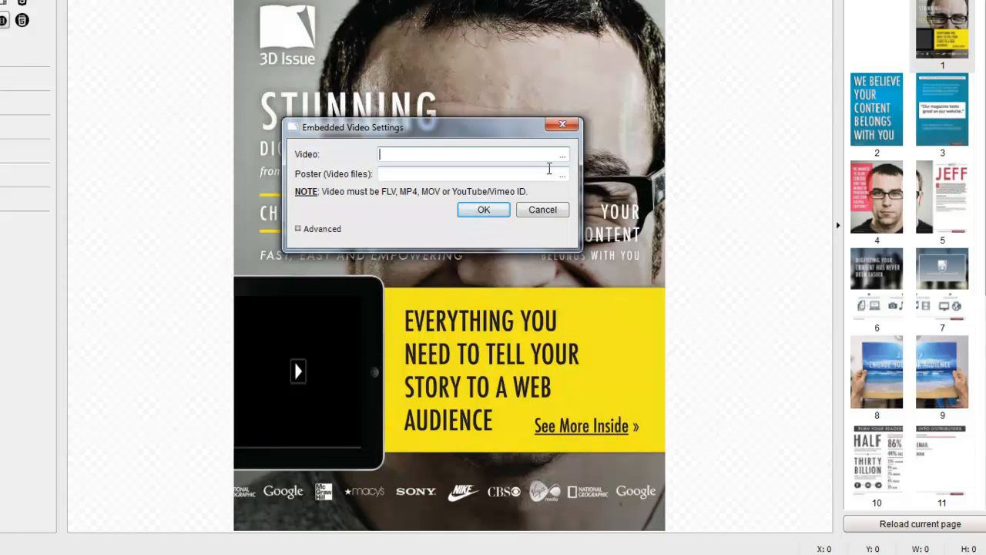
left_click(562, 155)
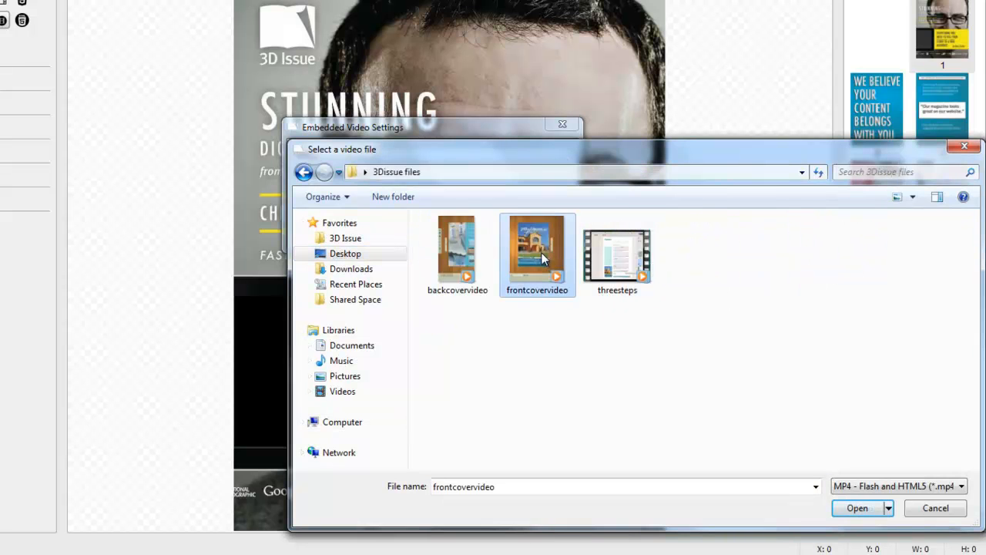
left_click(856, 508)
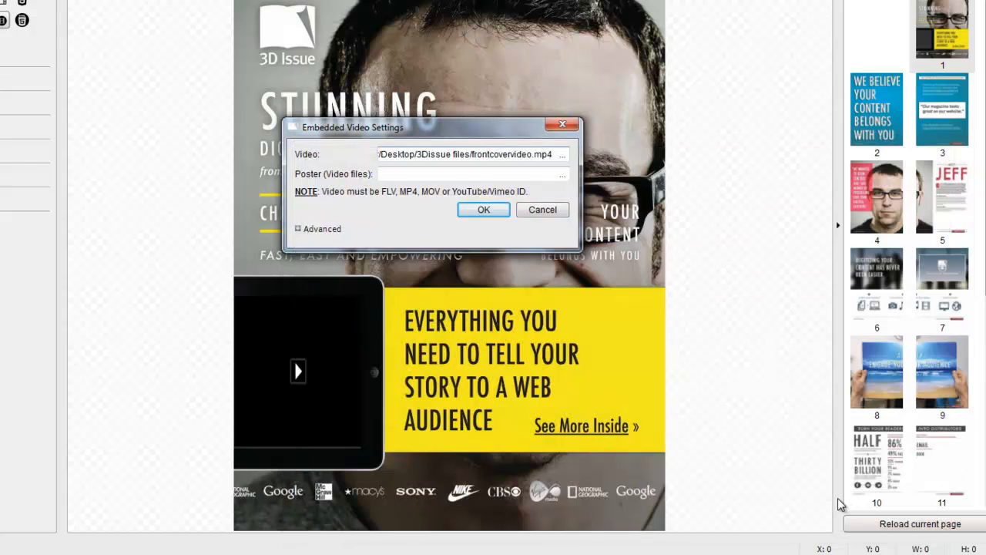
left_click(484, 210)
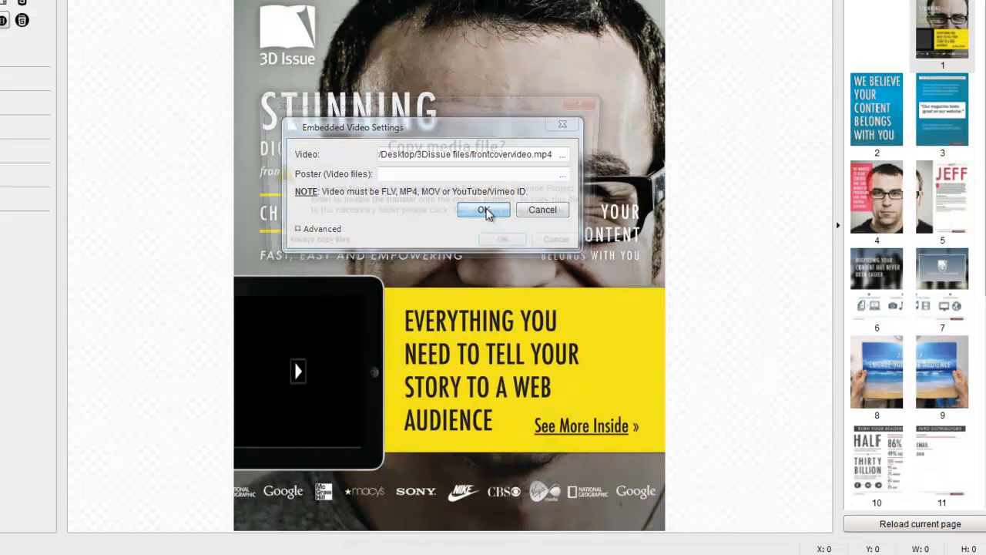
left_click(484, 209)
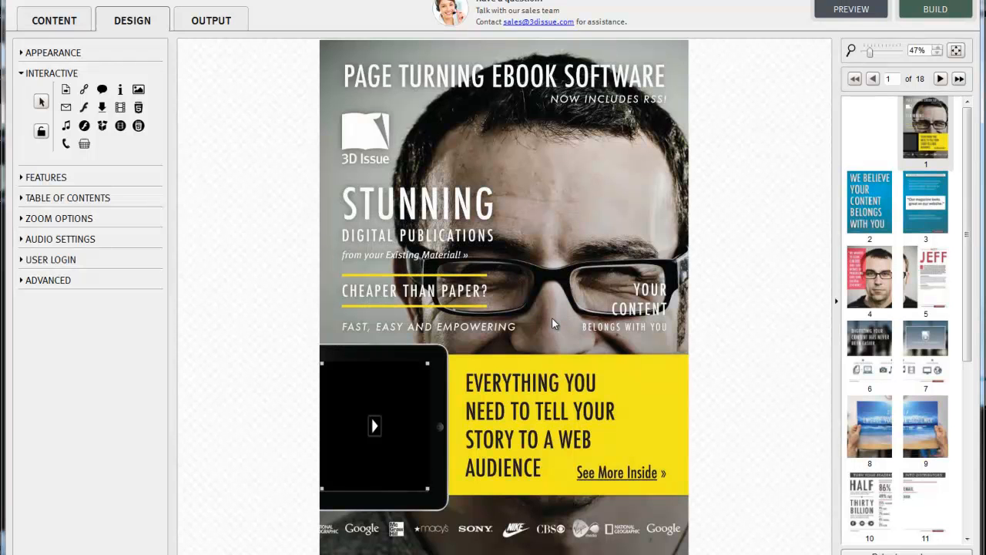
mouse_move(553, 324)
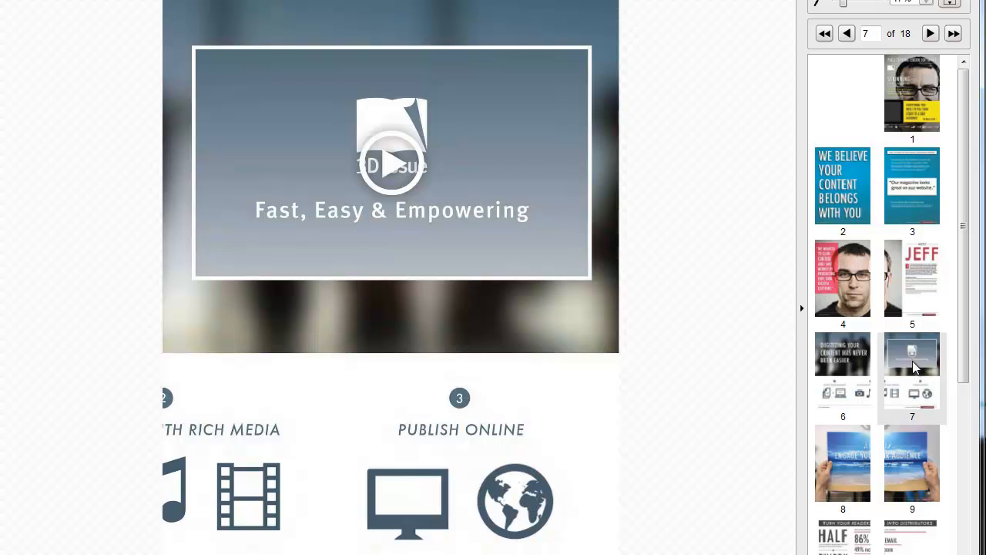
mouse_move(935, 106)
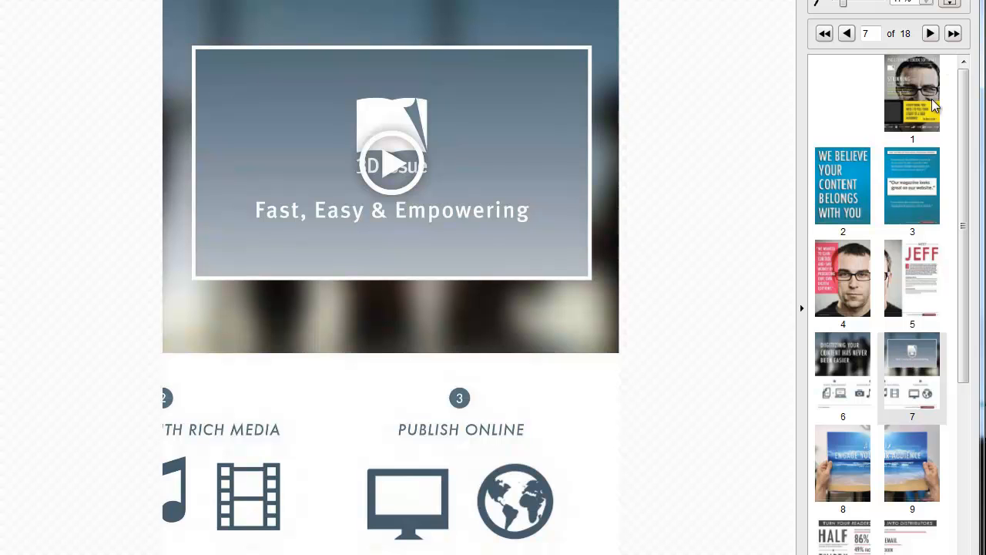
Step: Go to page 7 with the framed Fast, Easy & Empowering image
left_click(392, 164)
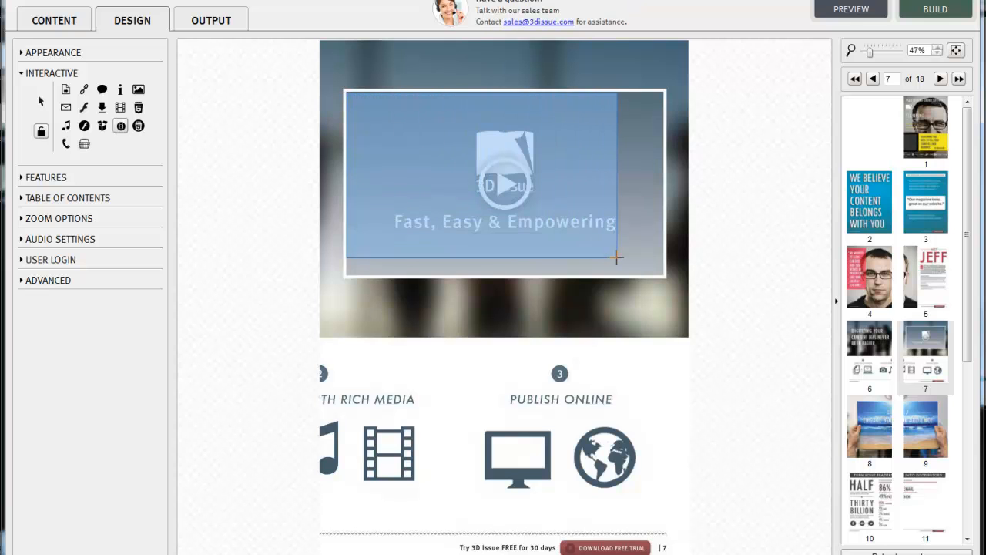
Step: Embed Vimeo video 67810185 over page 7's frame with Auto Start On Page enabled
left_click_drag(617, 258, 663, 275)
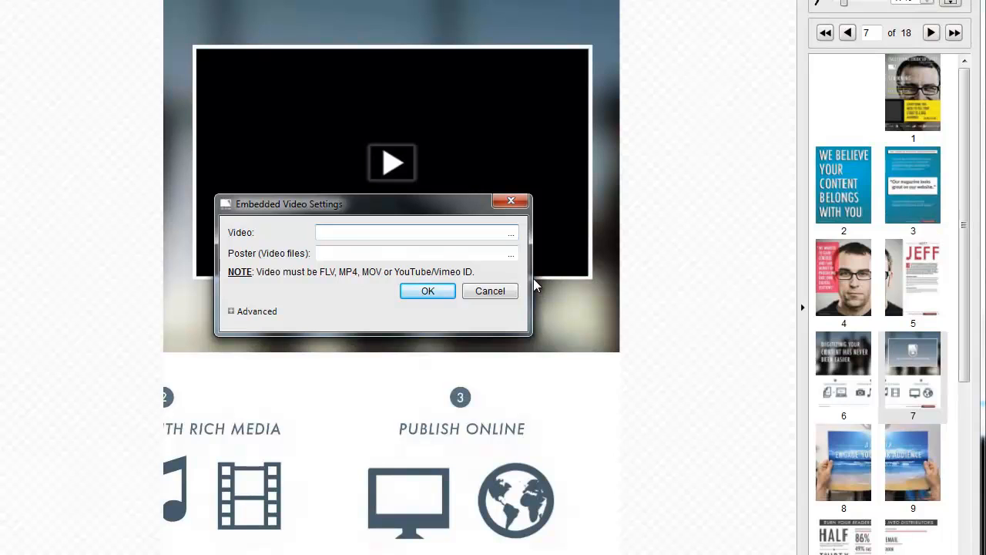
type("67810185")
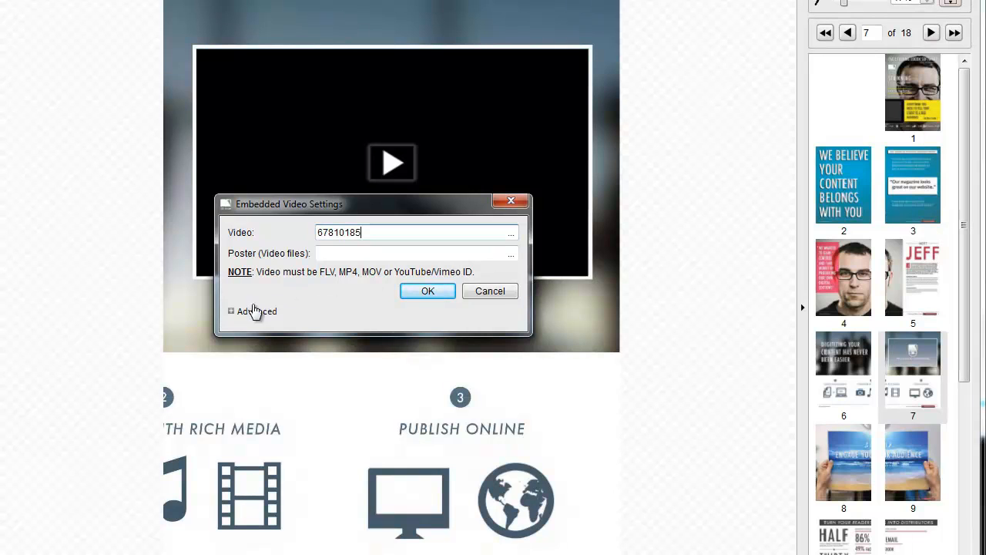
left_click(231, 310)
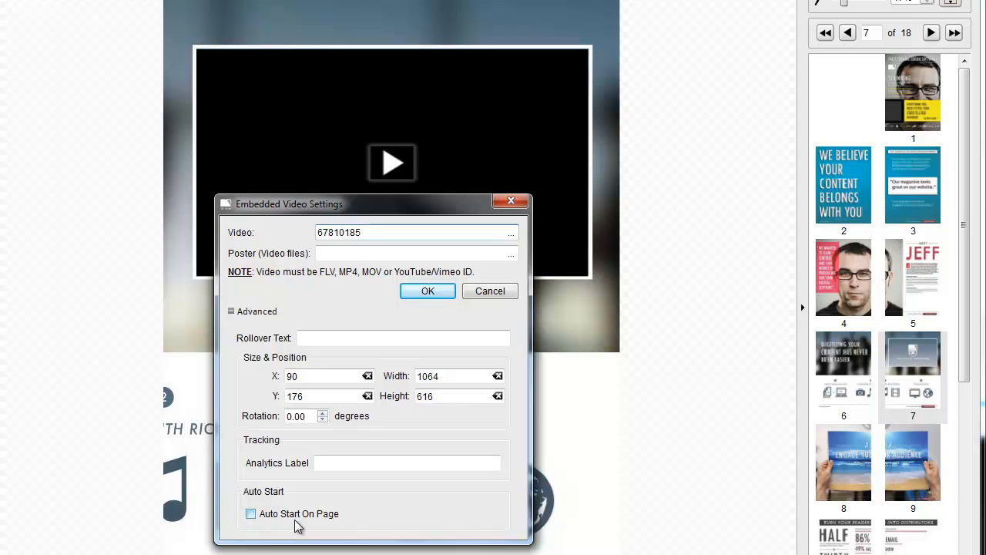
mouse_move(269, 526)
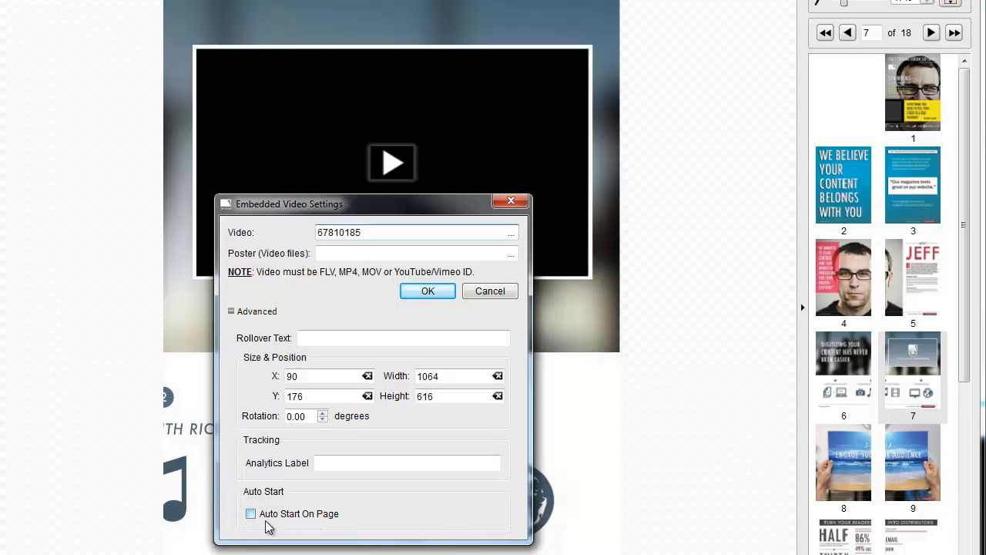
left_click(250, 514)
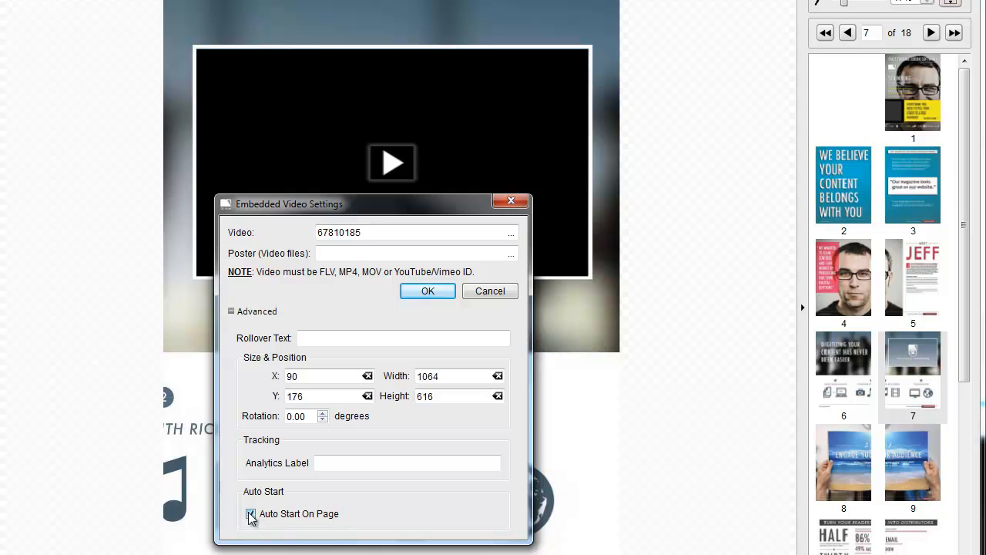
left_click(250, 514)
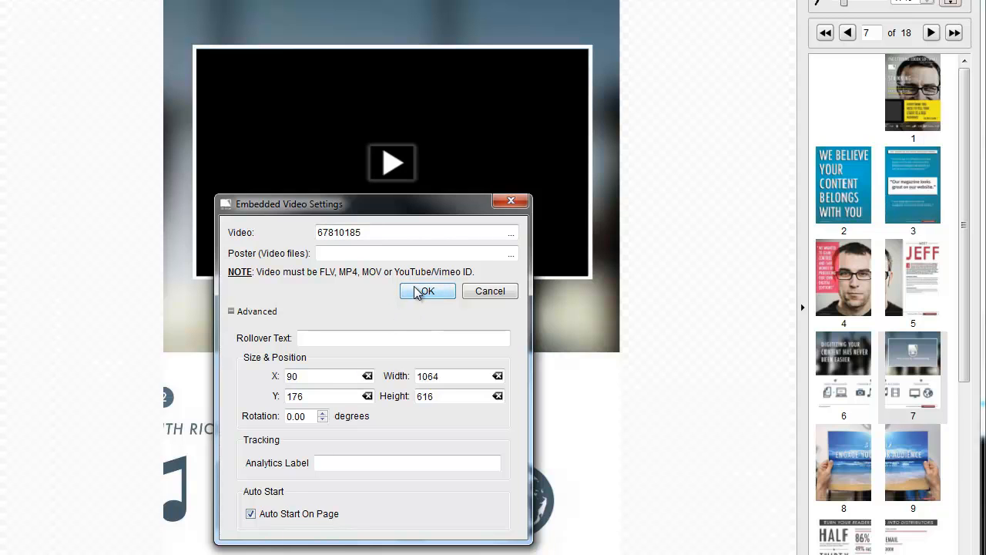
left_click(427, 291)
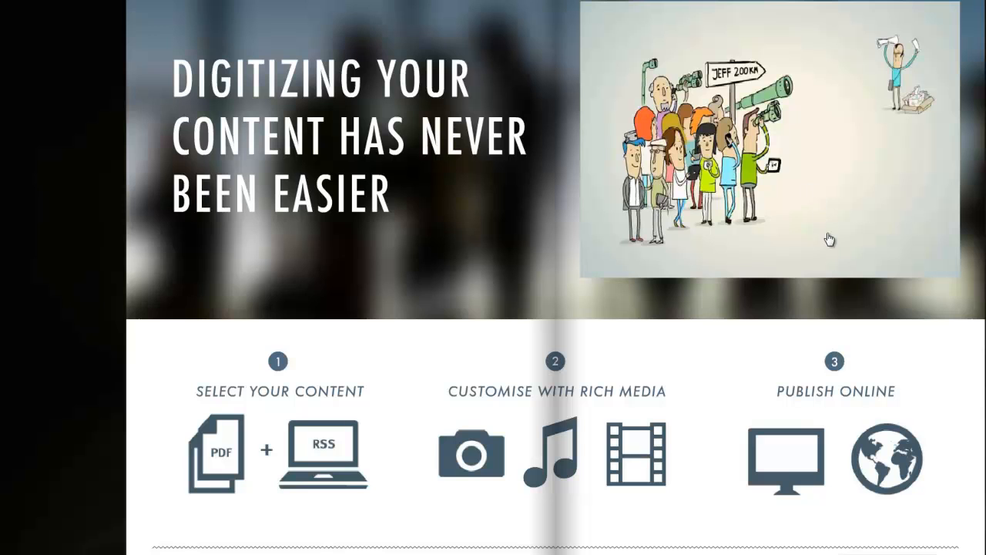
mouse_move(871, 295)
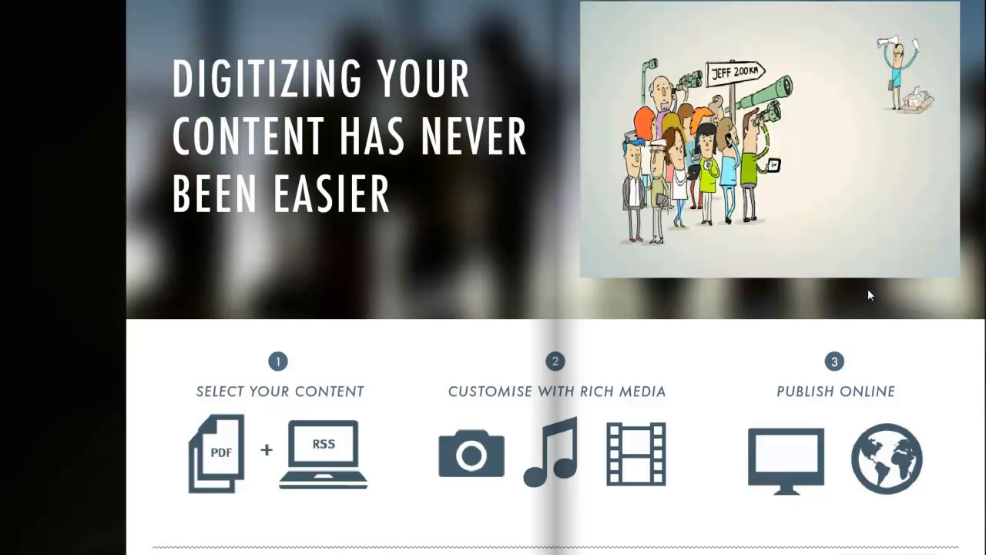